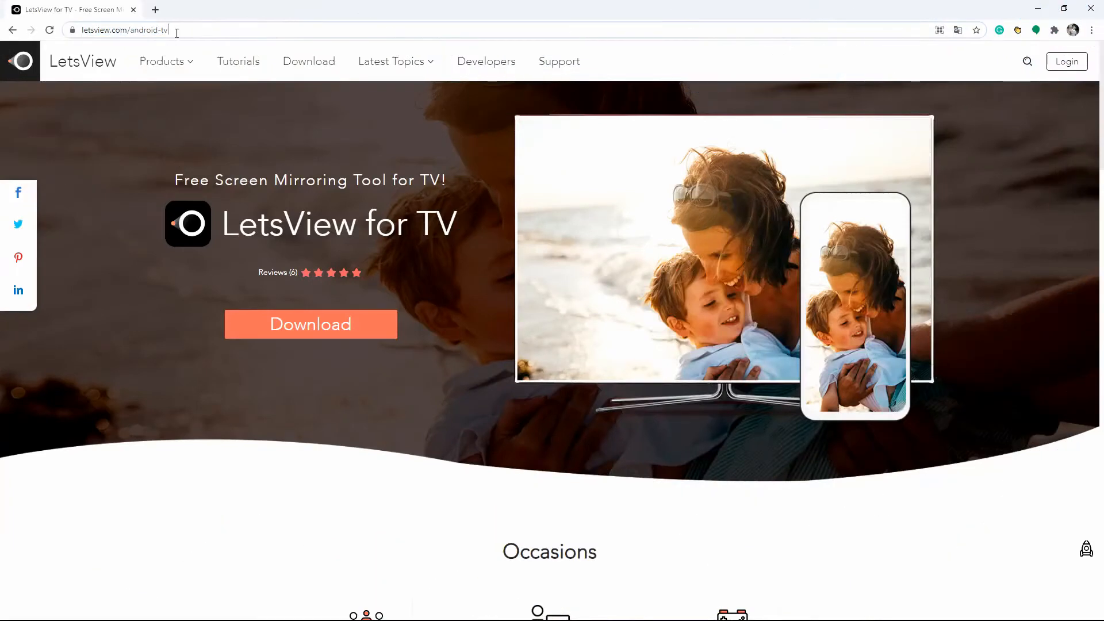
# - Load the LetsView for TV page at letsview.com/android-tv and start its download
pyautogui.click(310, 324)
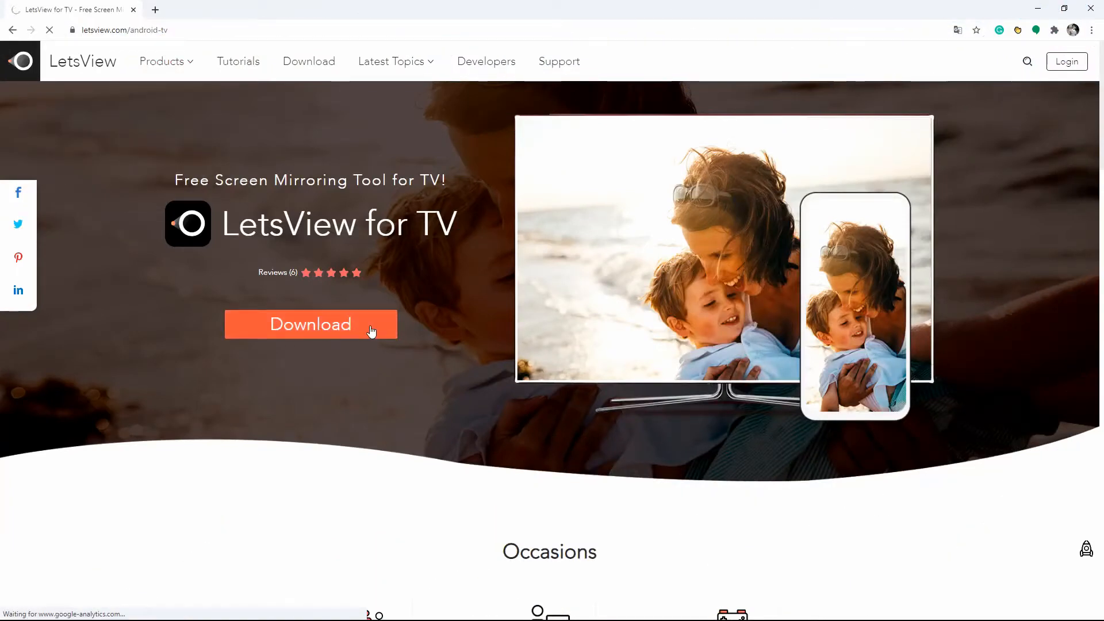
pyautogui.click(310, 324)
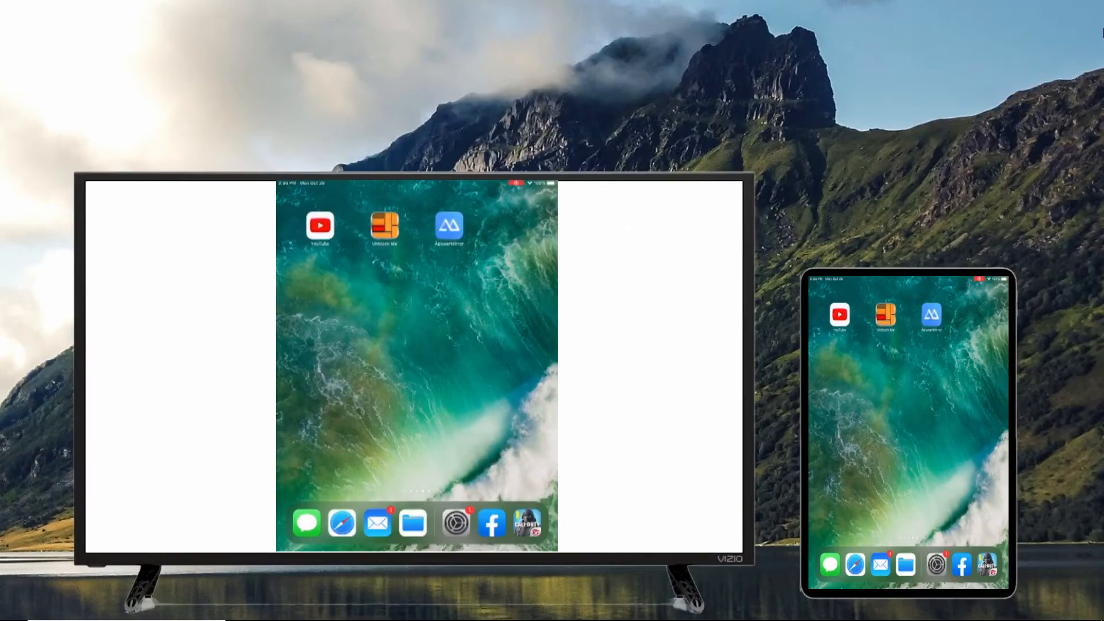
# - Mirror the iPad to the Vizio TV by selecting the TV's LetsView name
pyautogui.click(320, 225)
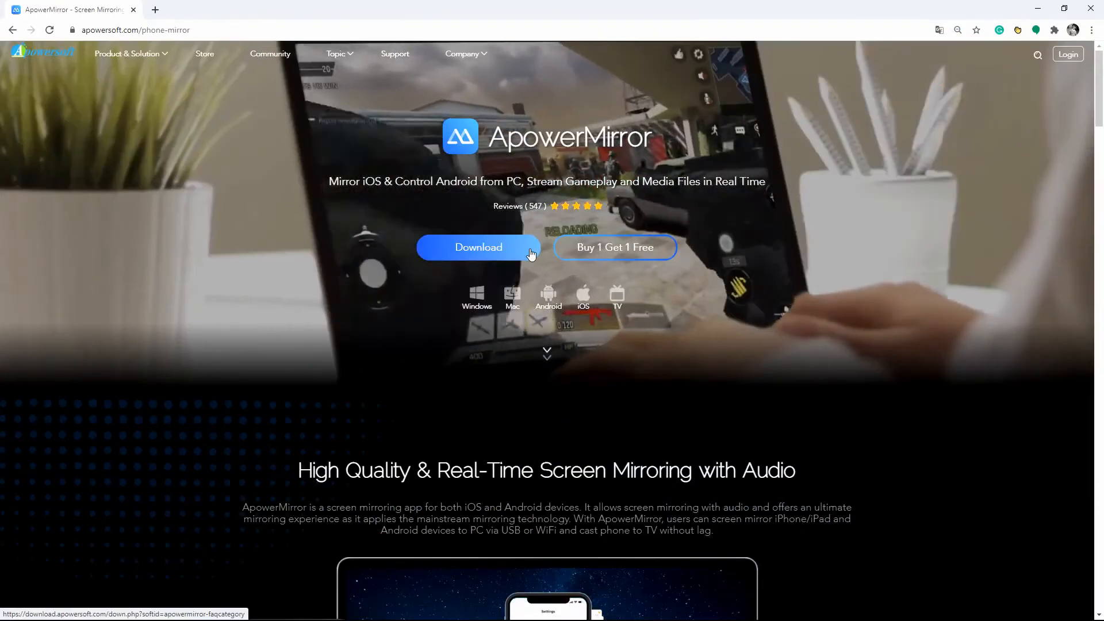
# - Download apowermirror-setup.exe from the apowersoft.com phone-mirror page
pyautogui.click(478, 247)
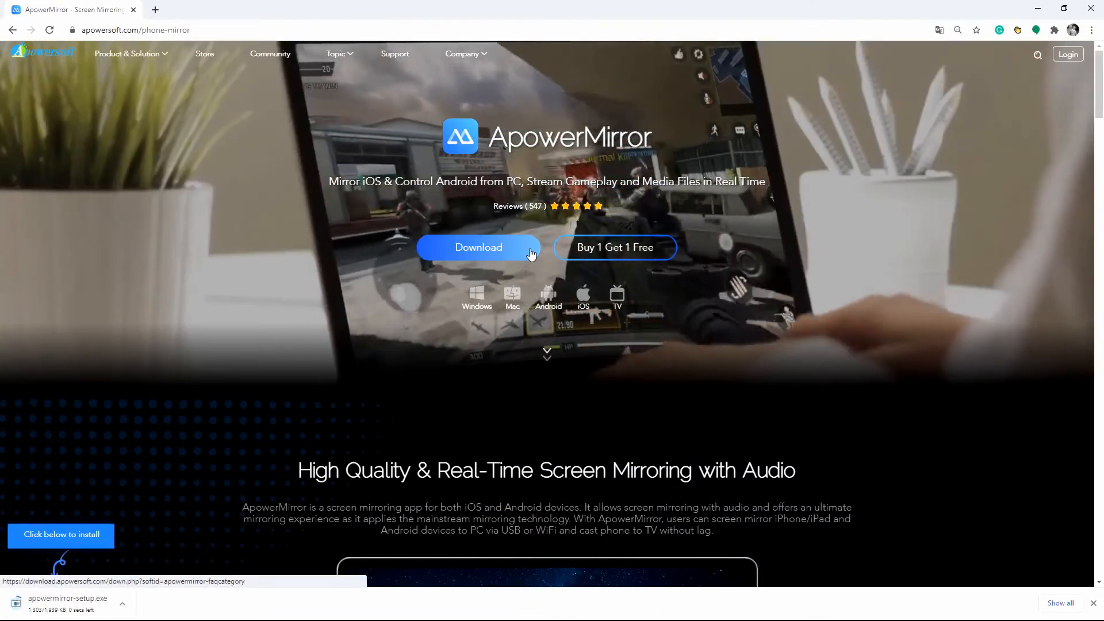